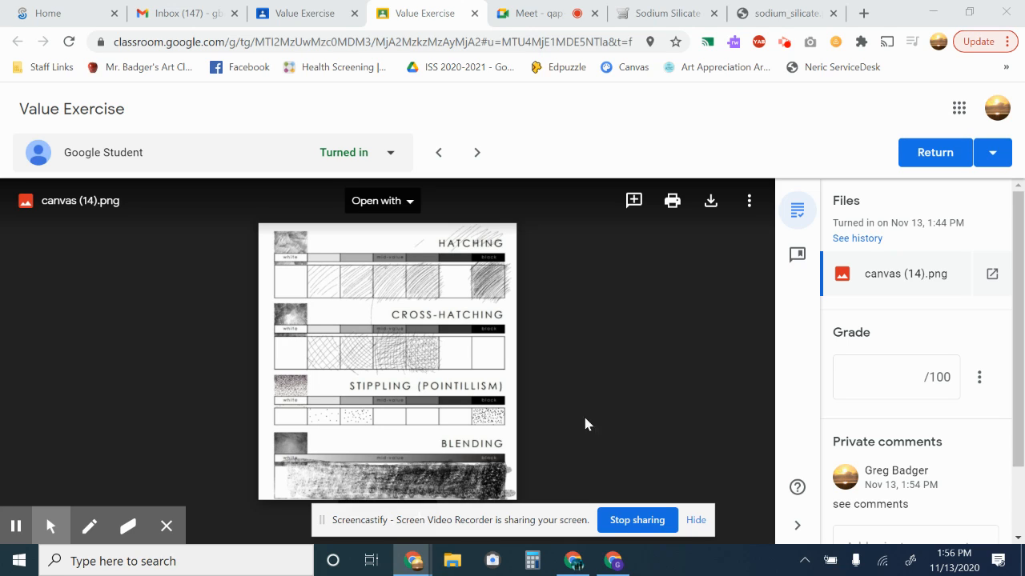
mouse_move(567, 240)
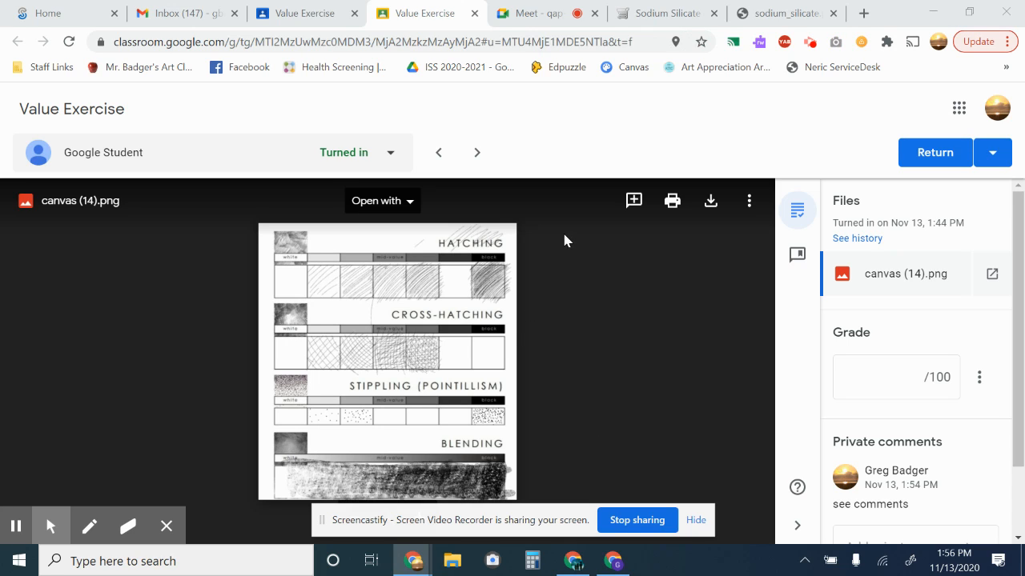
mouse_move(634, 200)
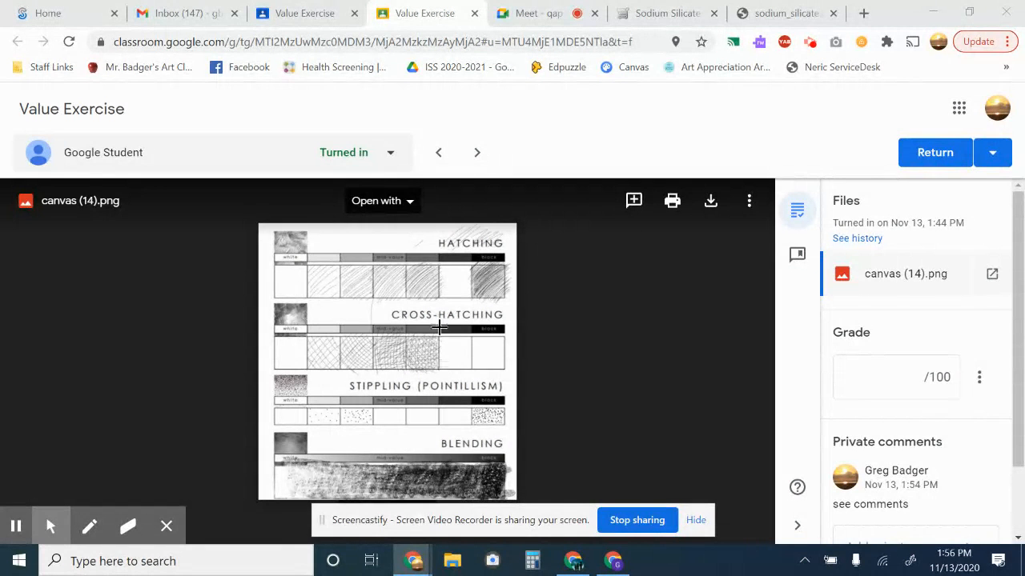
mouse_move(400, 287)
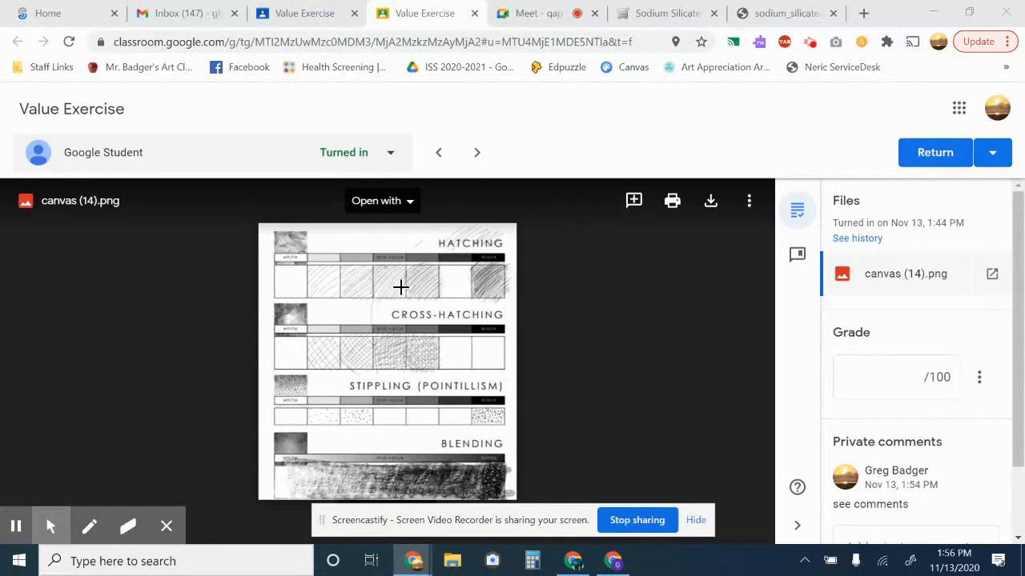
mouse_move(634, 200)
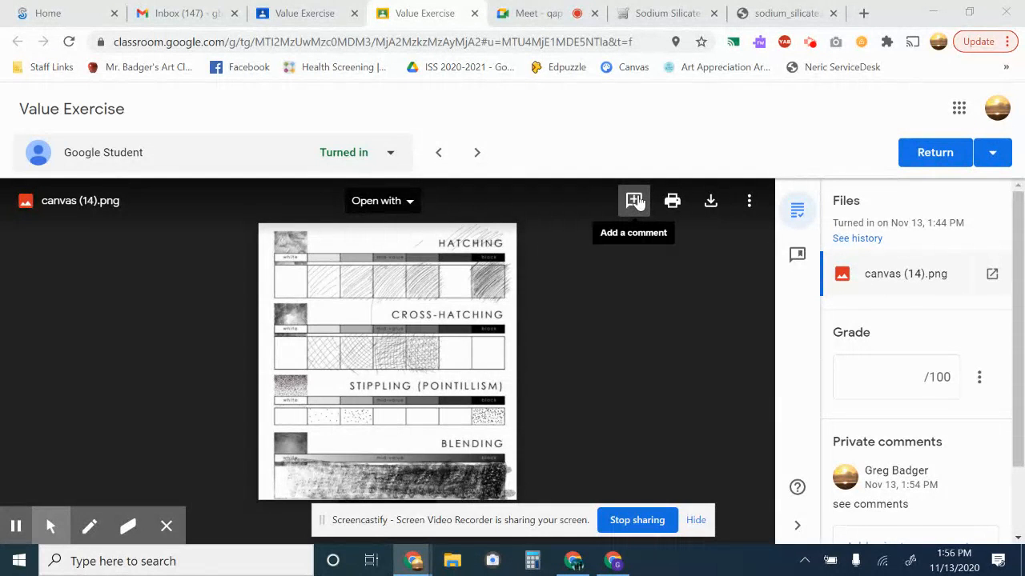
Step: Mark the empty hatching cell and comment 'You forgot one...' on it
click(634, 200)
text(You forgot one.)
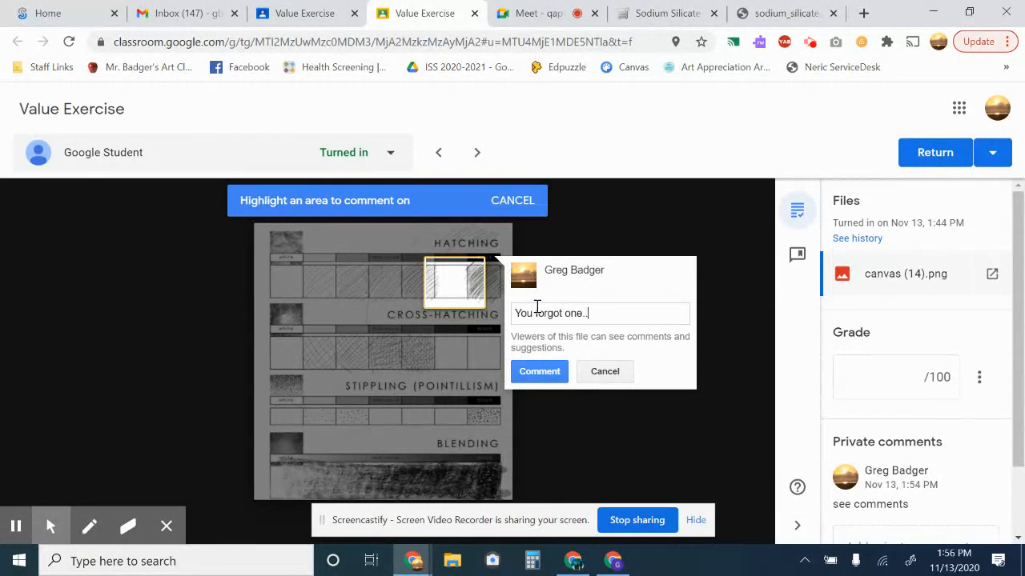
click(538, 372)
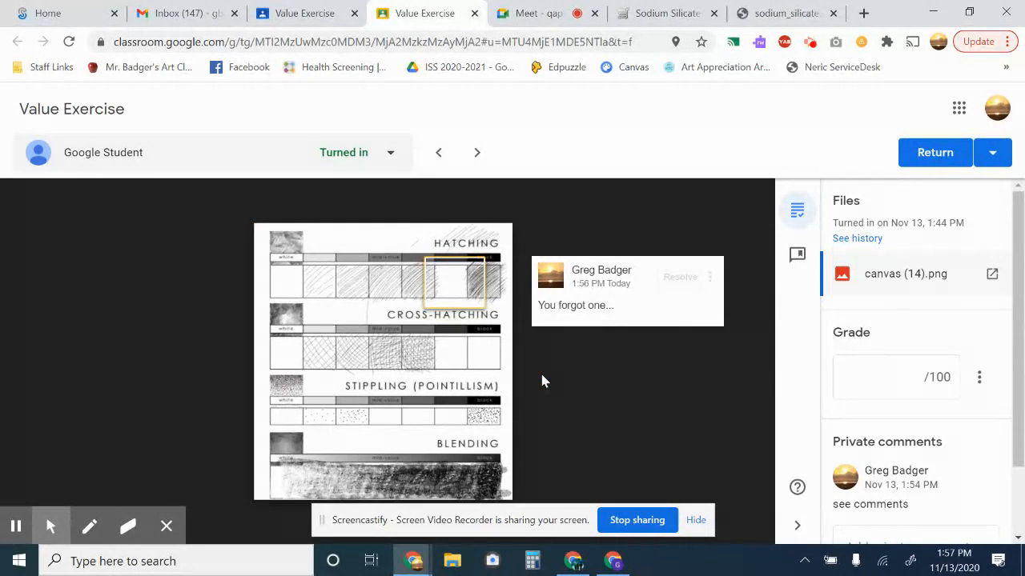
click(906, 274)
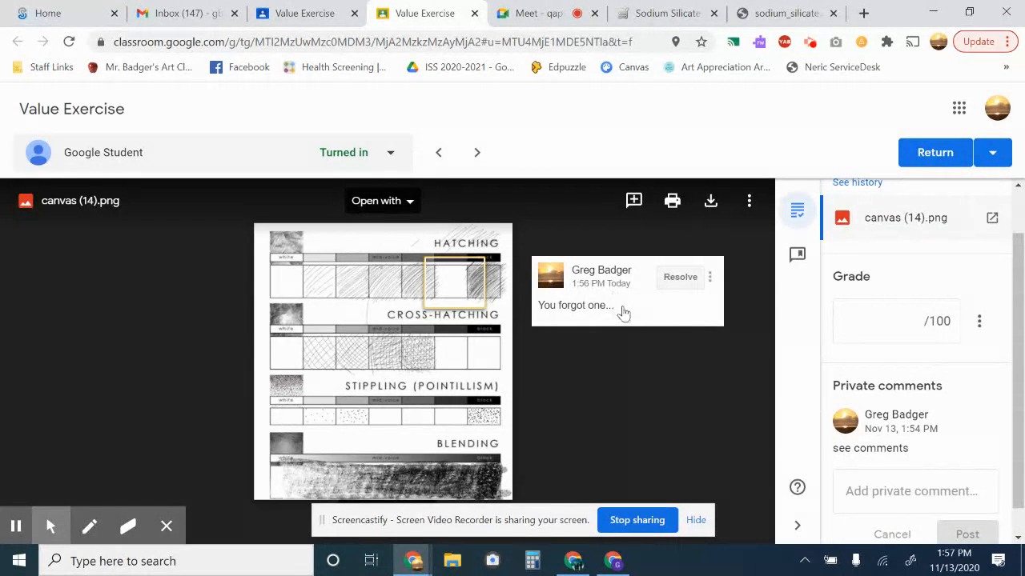
Step: Post the private comment 'see comments' to the student
click(912, 490)
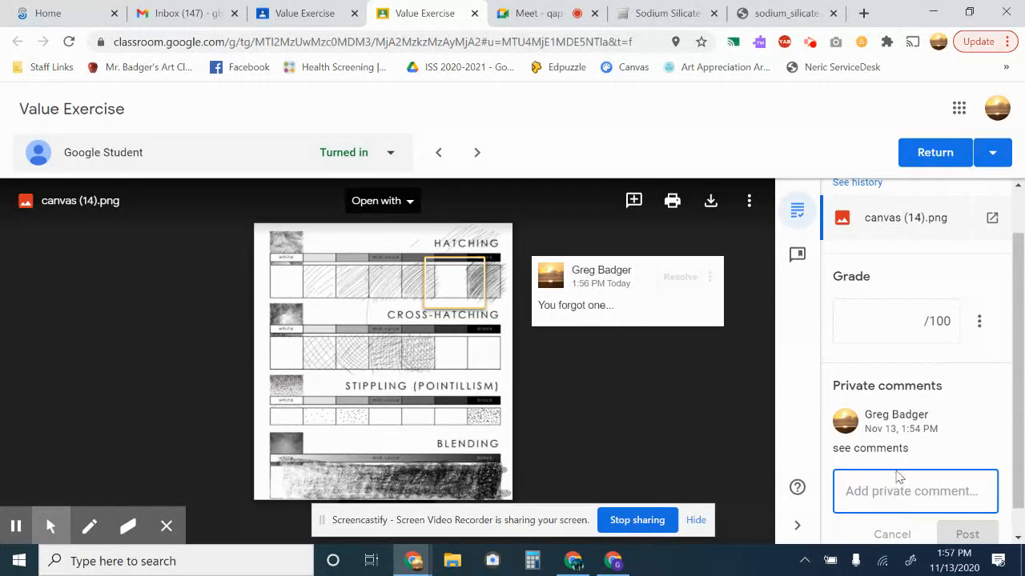
text(see c)
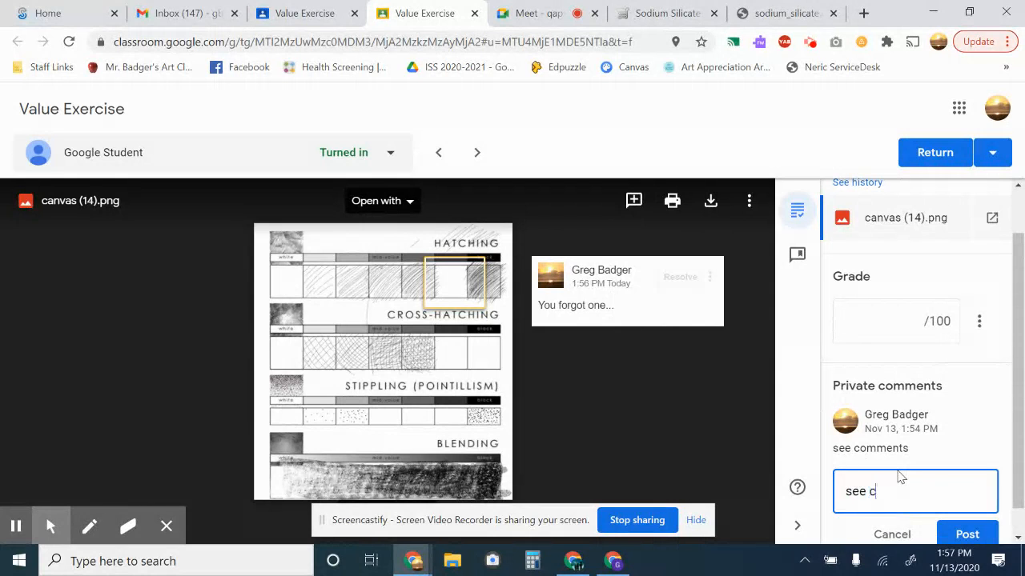
text(omments)
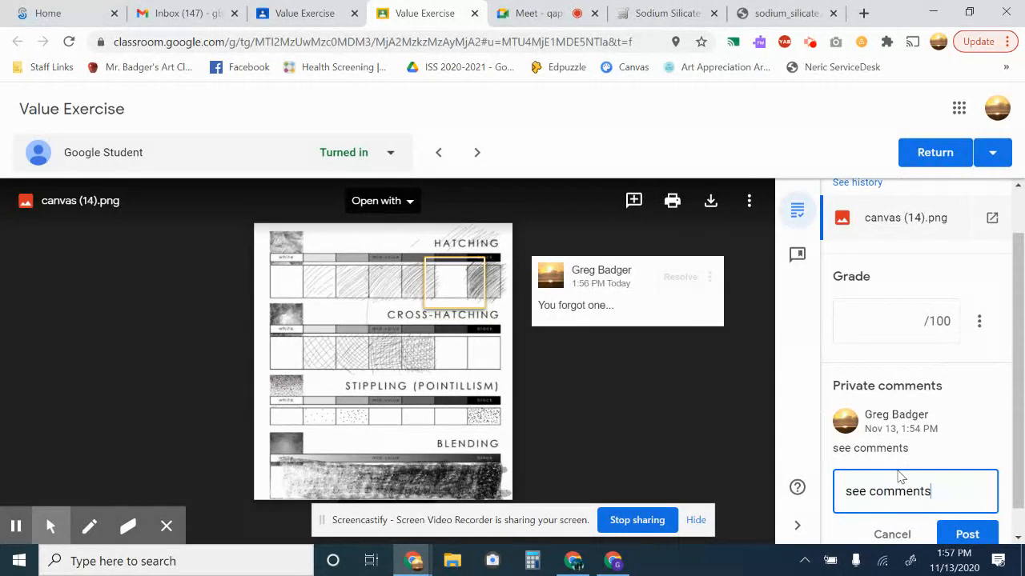
click(967, 531)
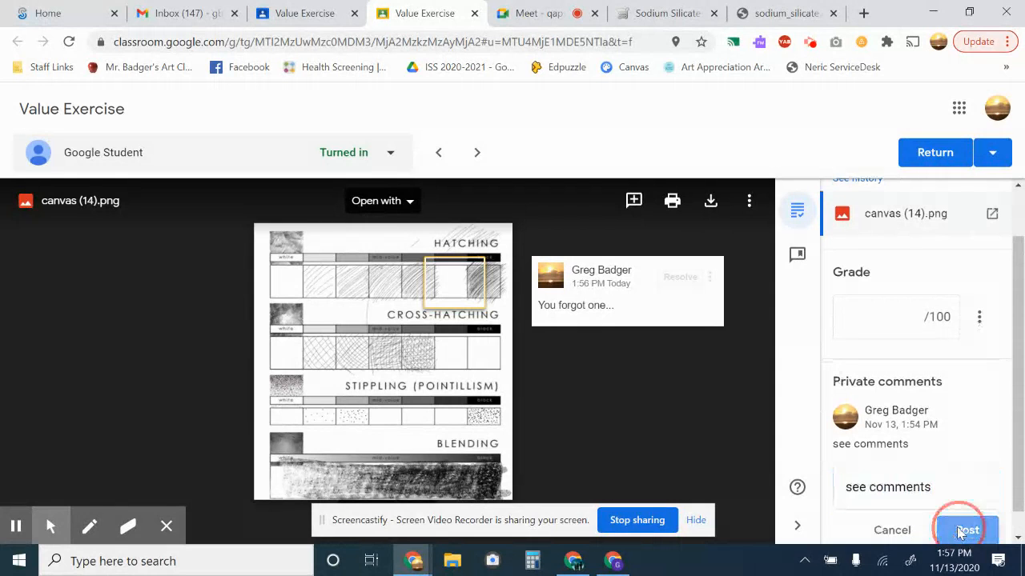
click(968, 530)
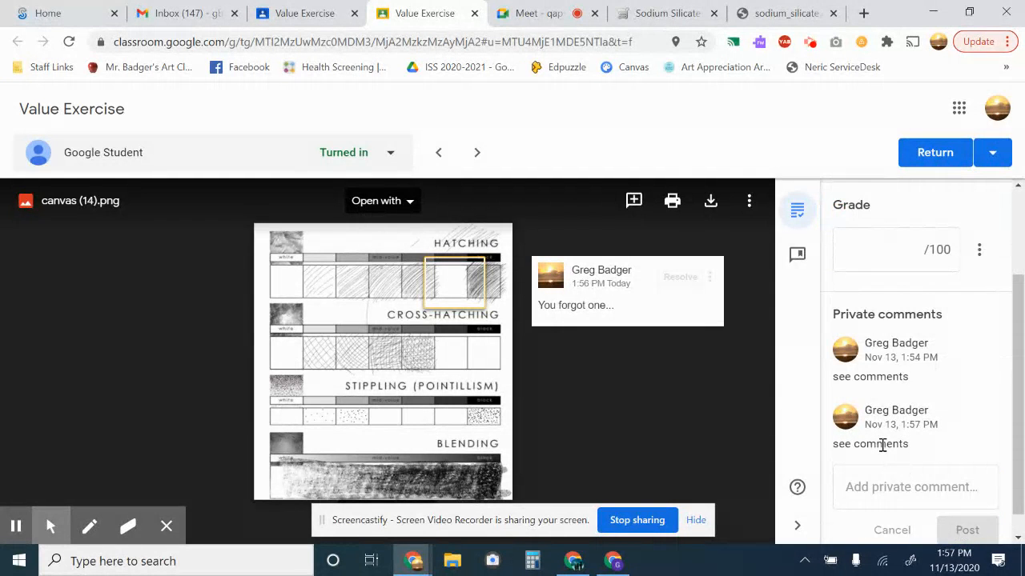
mouse_move(829, 418)
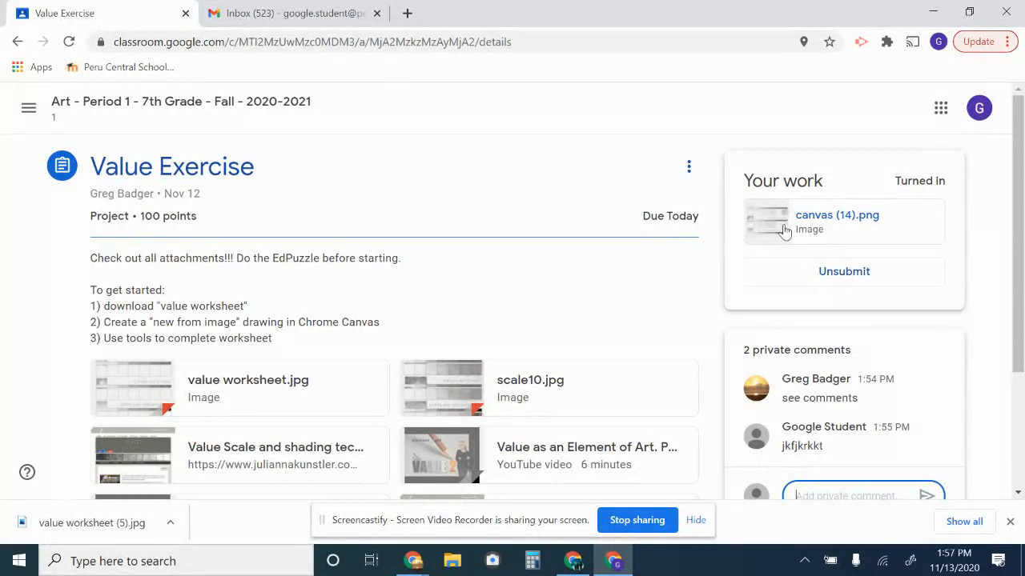
mouse_move(788, 224)
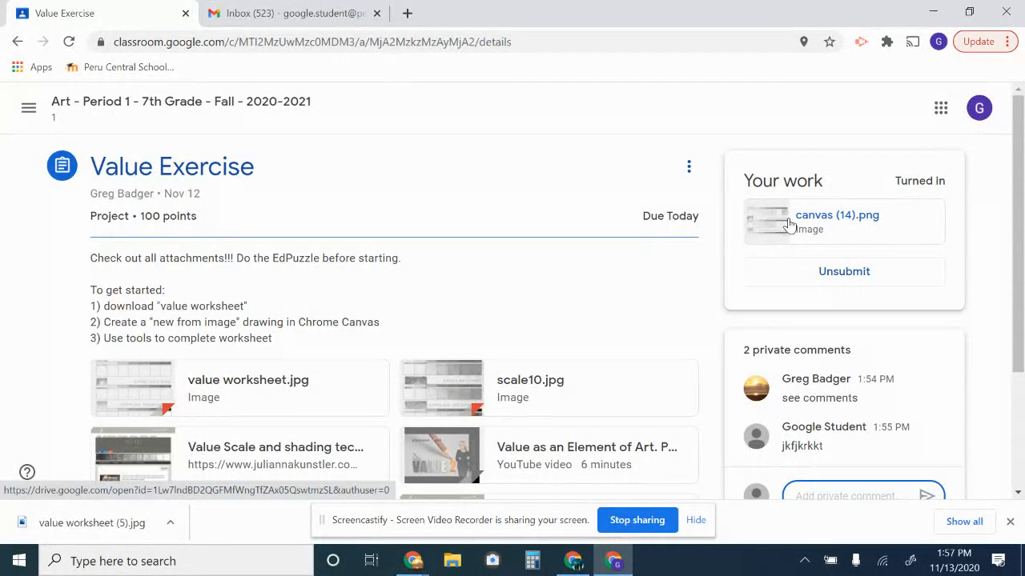
Step: Preview the turned-in canvas (14).png attachment under Your work
click(836, 215)
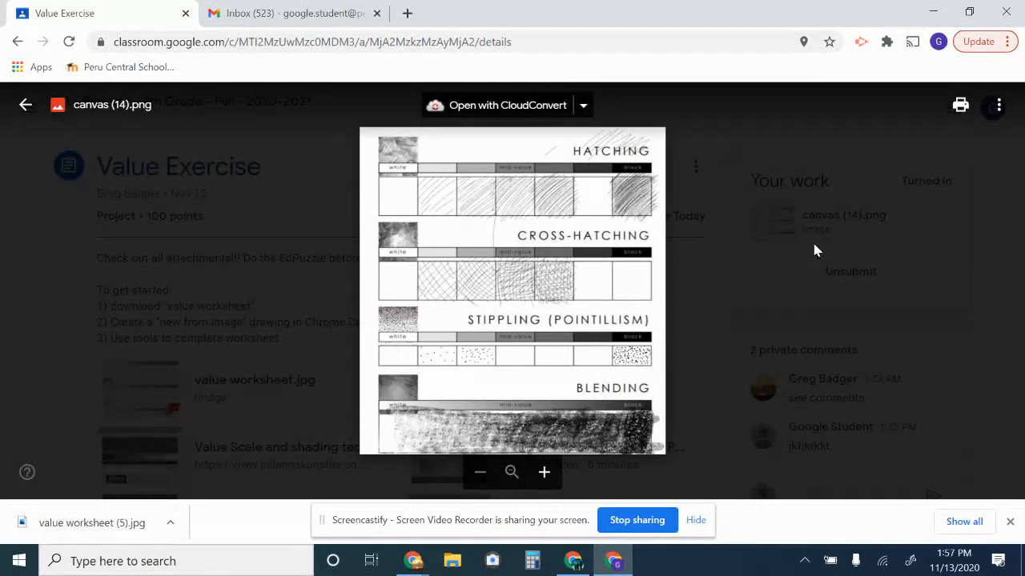
mouse_move(997, 105)
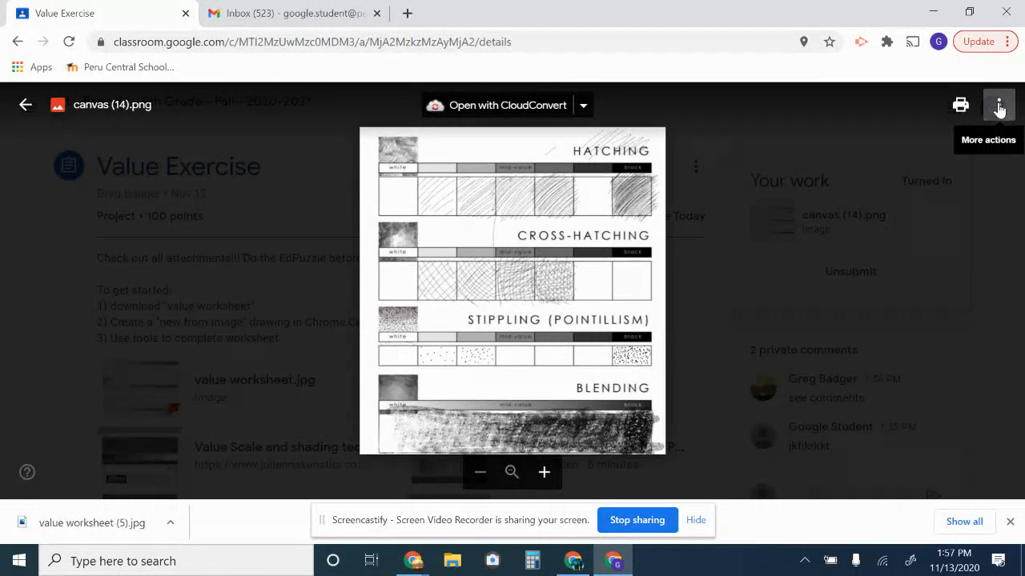
Step: Open canvas (14).png in a new window via More actions
click(999, 106)
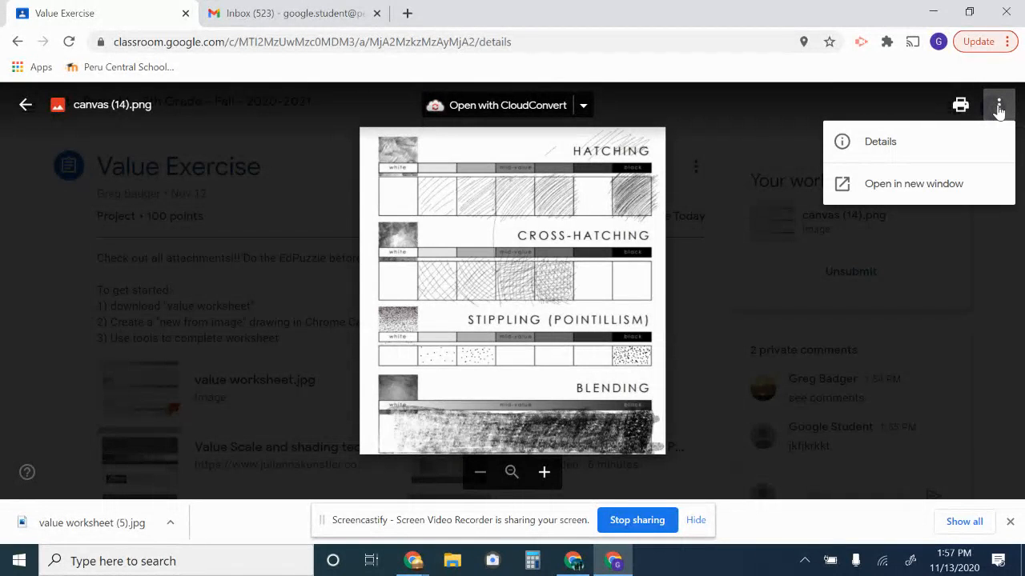
mouse_move(913, 183)
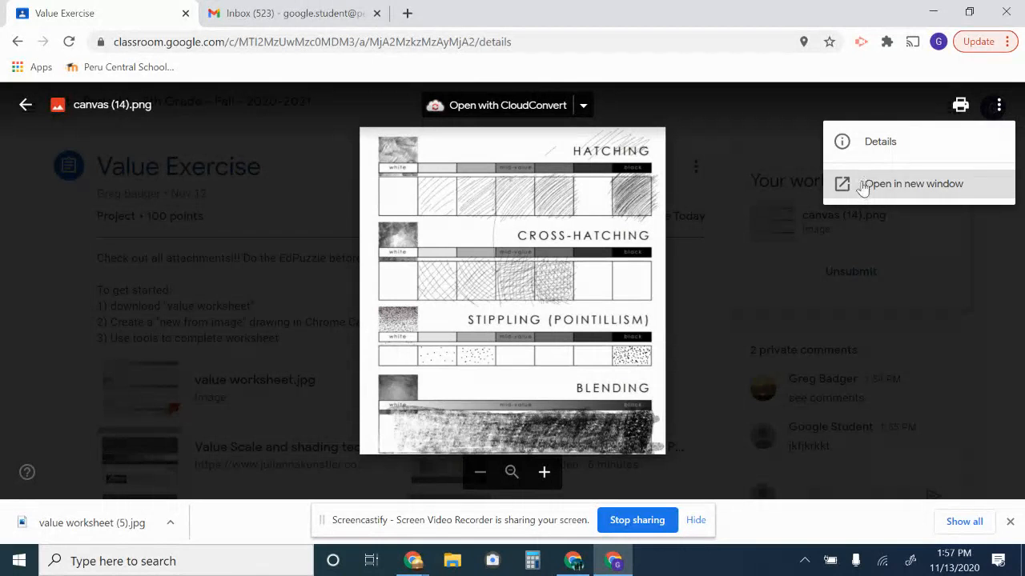
click(911, 182)
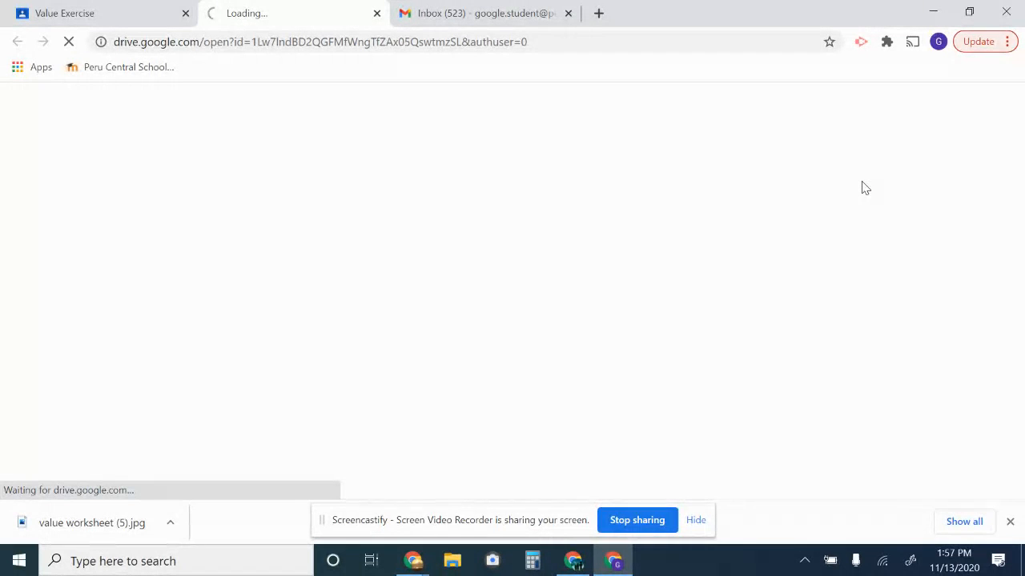